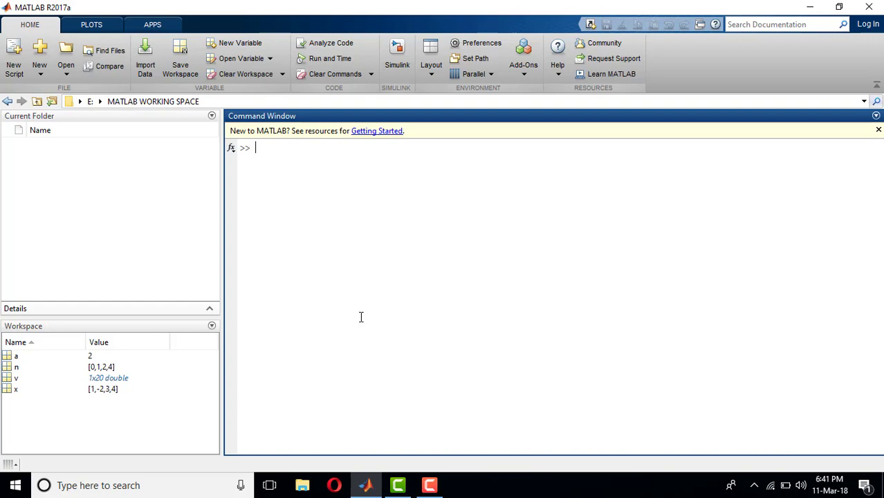
# Enter x=[1 -2 4 5]; in the Command Window
pyautogui.write('x=')
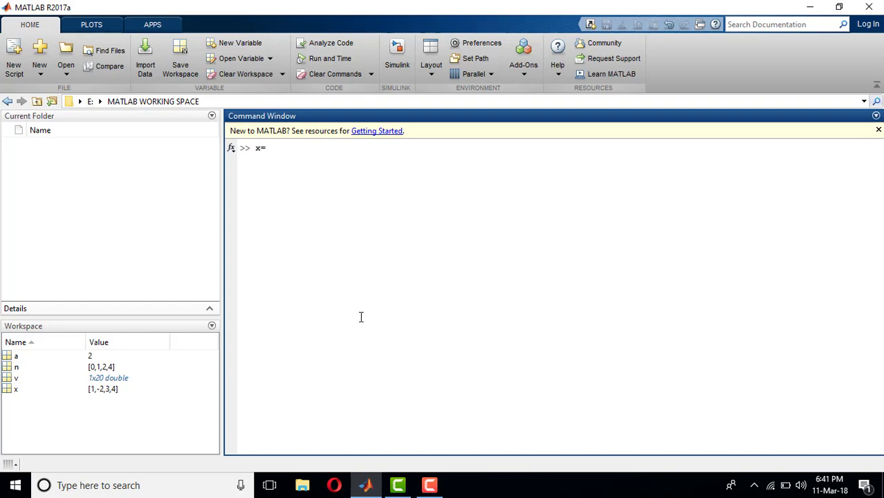
pyautogui.write('[1]')
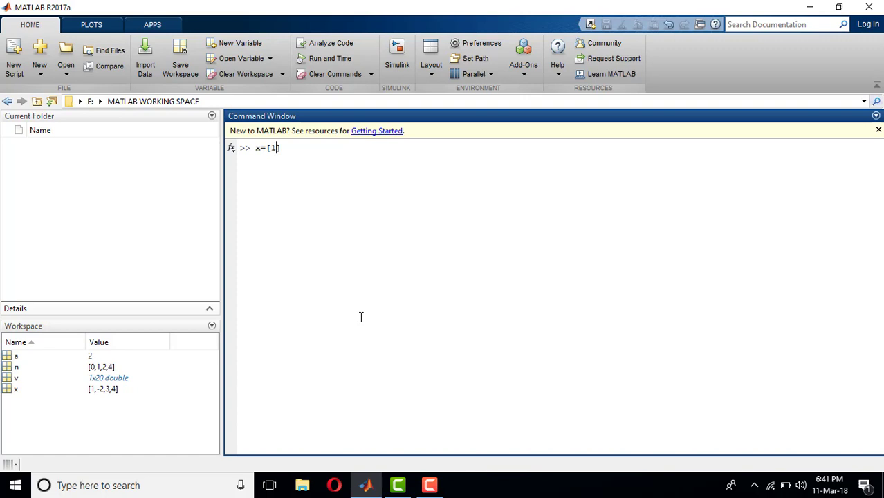
pyautogui.write('-2 4')
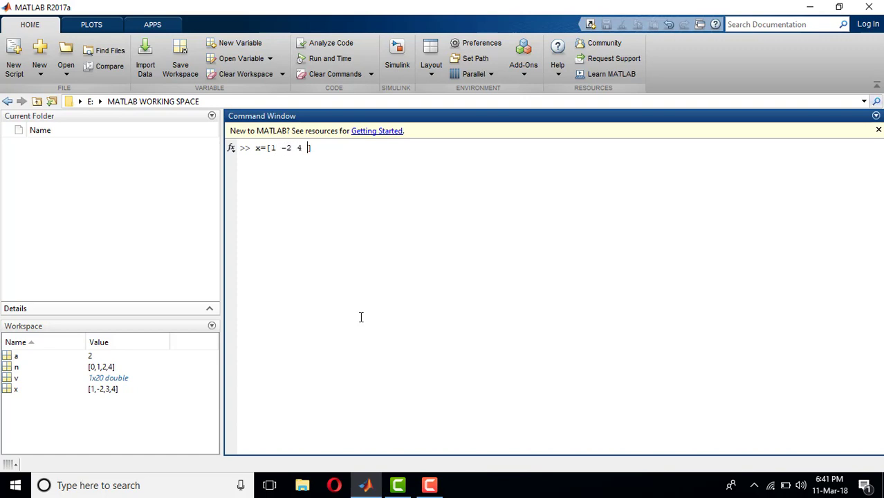
pyautogui.write('5];')
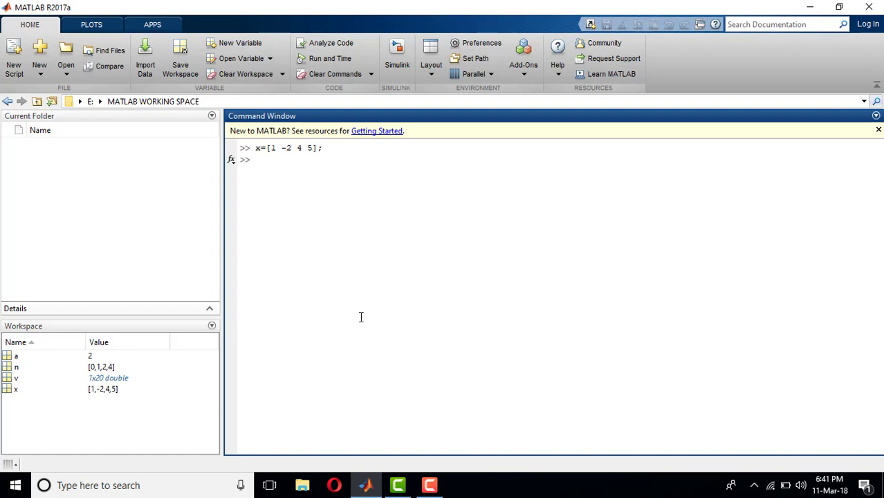
# Enter n=[0 1 2 3]; as the index vector for x
pyautogui.write('n=')
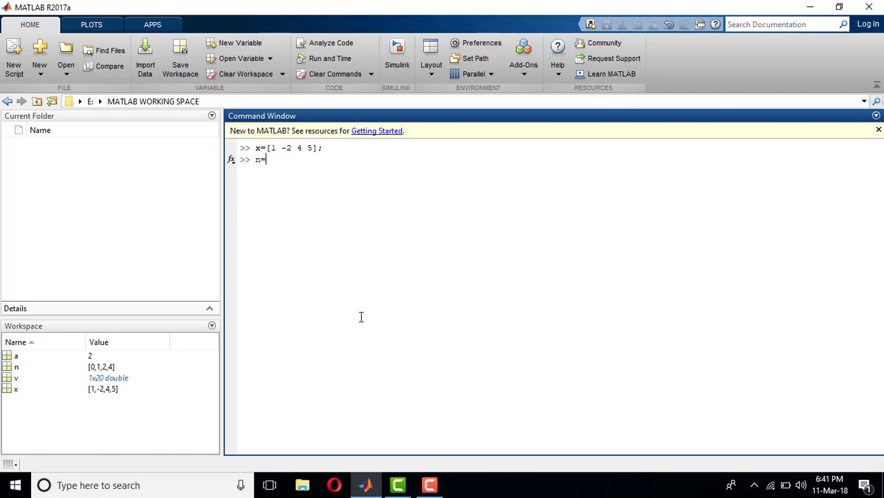
pyautogui.write('[]')
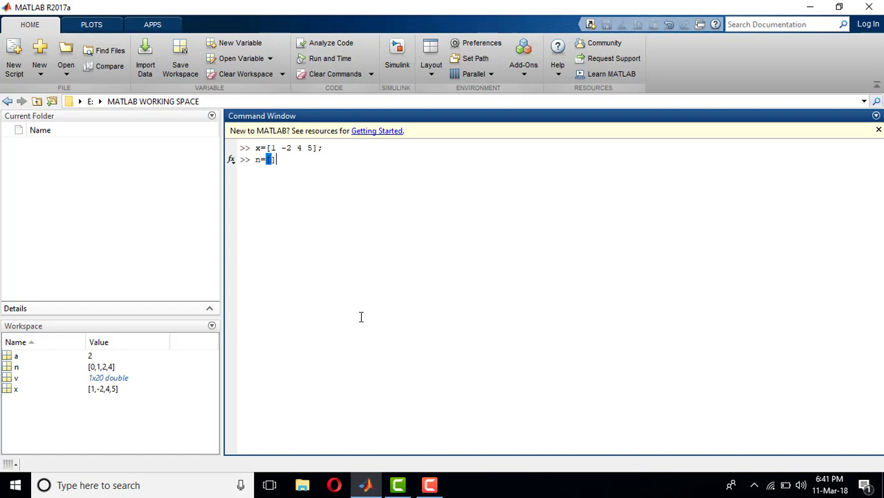
pyautogui.write(']')
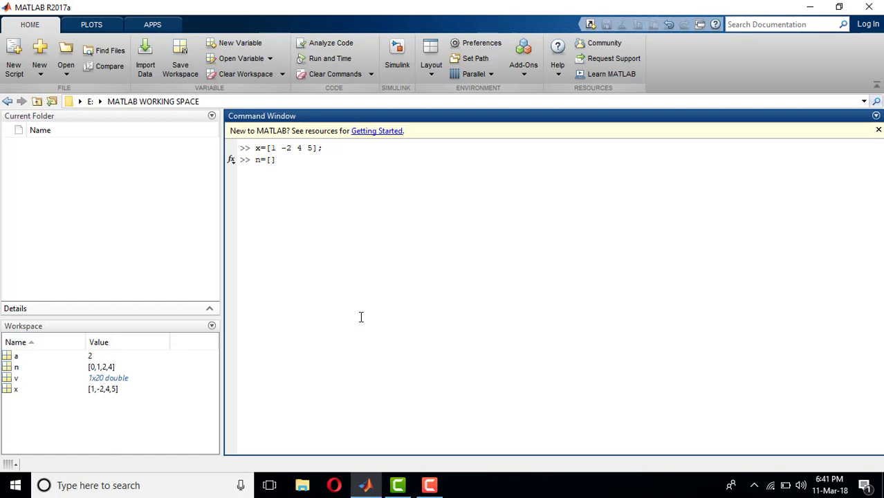
pyautogui.write('0')
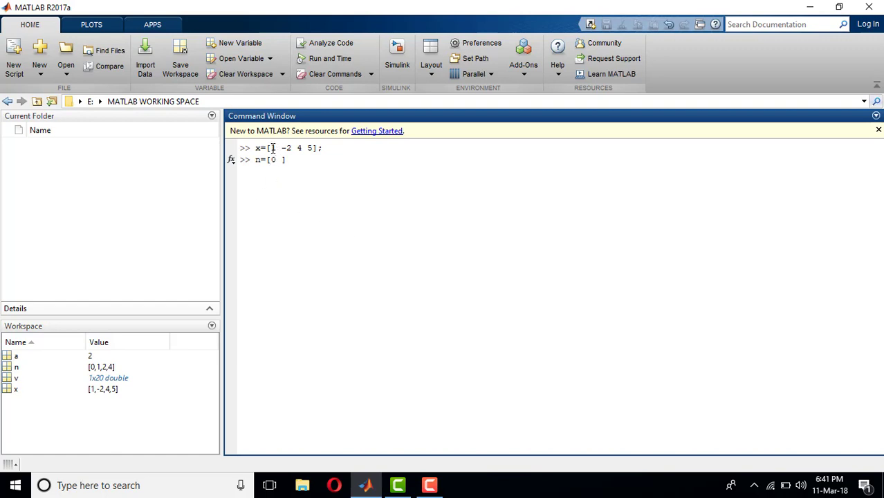
pyautogui.write('1 2')
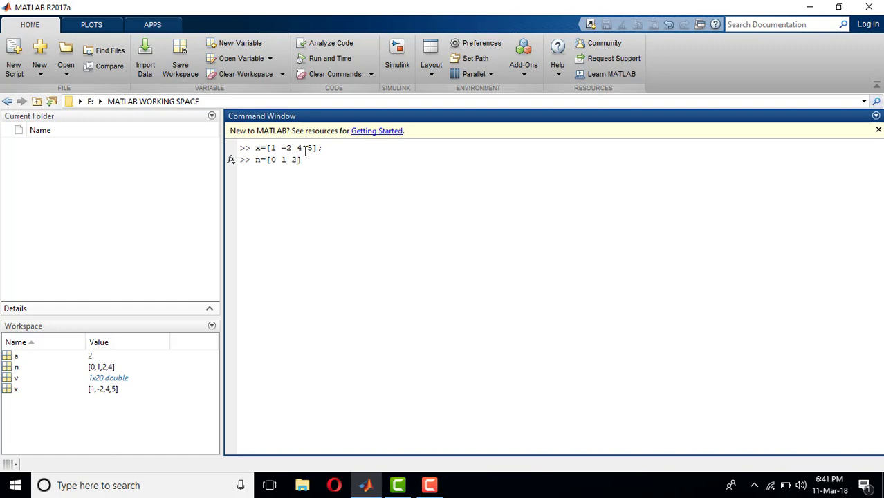
pyautogui.write('3')
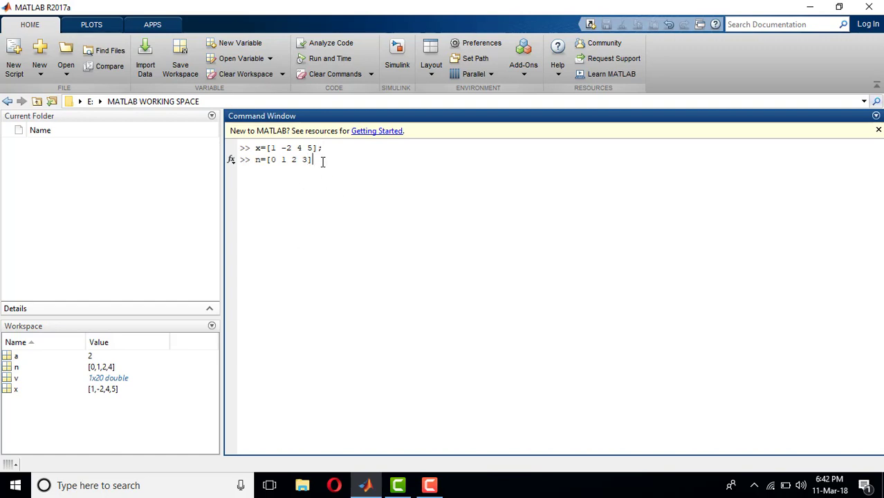
pyautogui.write(';')
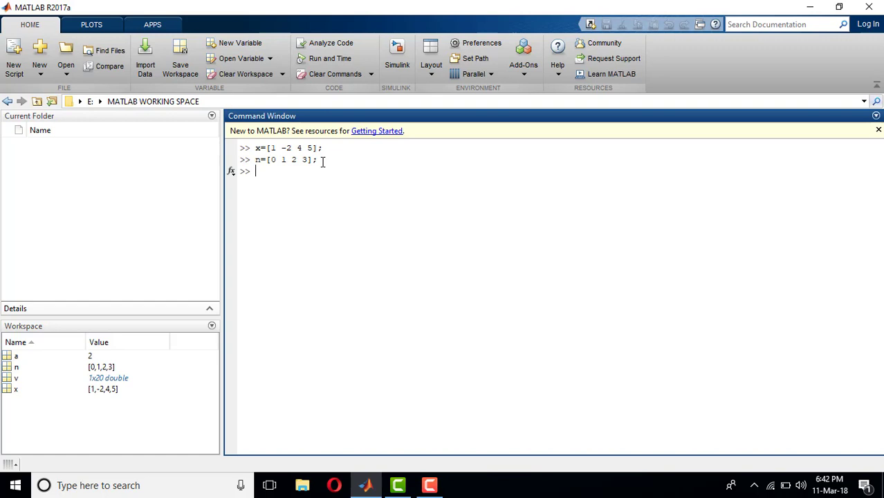
# Open an empty Figure 1 with figure(1), then bring the main MATLAB window forward
pyautogui.write('figur')
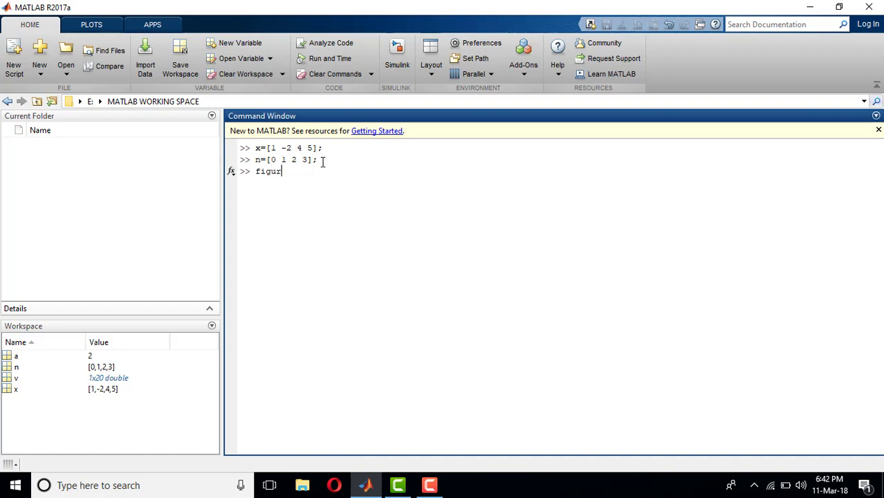
pyautogui.write('e')
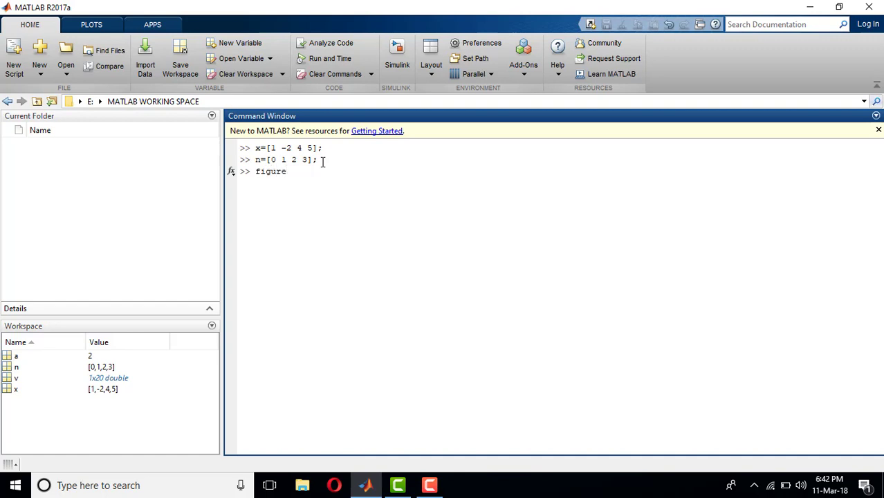
pyautogui.write('()')
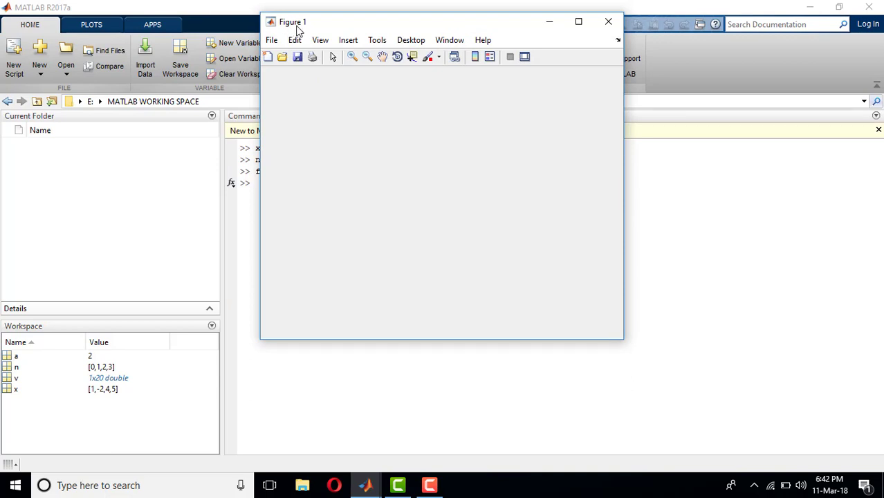
pyautogui.click(605, 20)
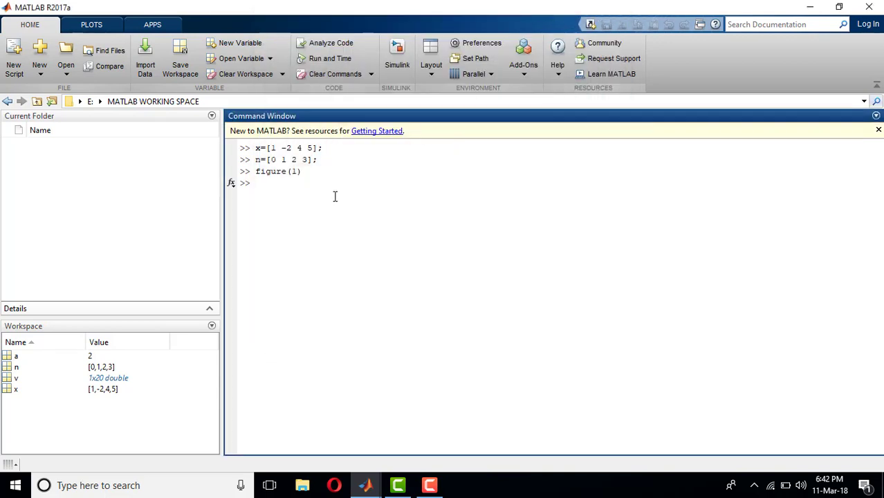
pyautogui.moveTo(338, 294)
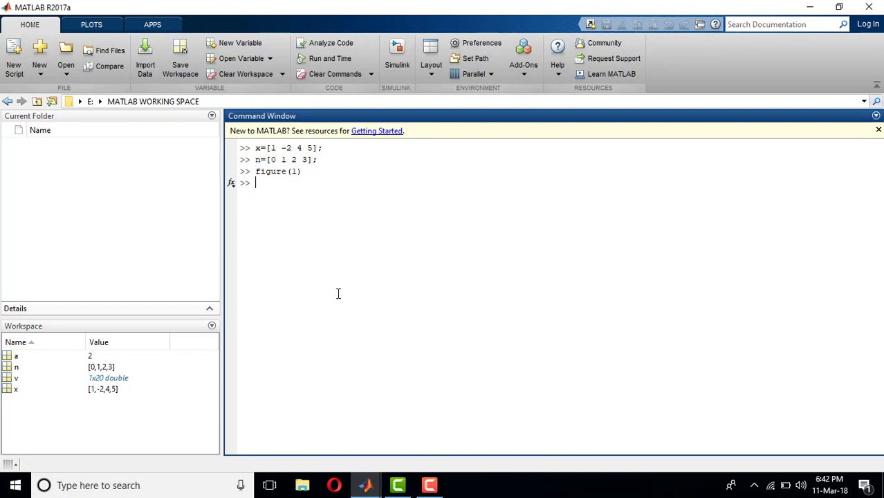
# Run stem(n,x) to plot the four samples of x in Figure 1
pyautogui.write('stem')
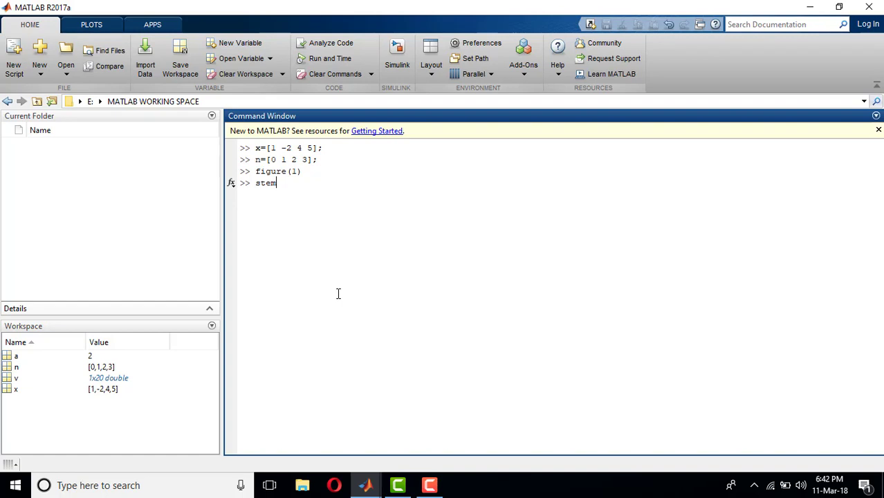
pyautogui.write('(')
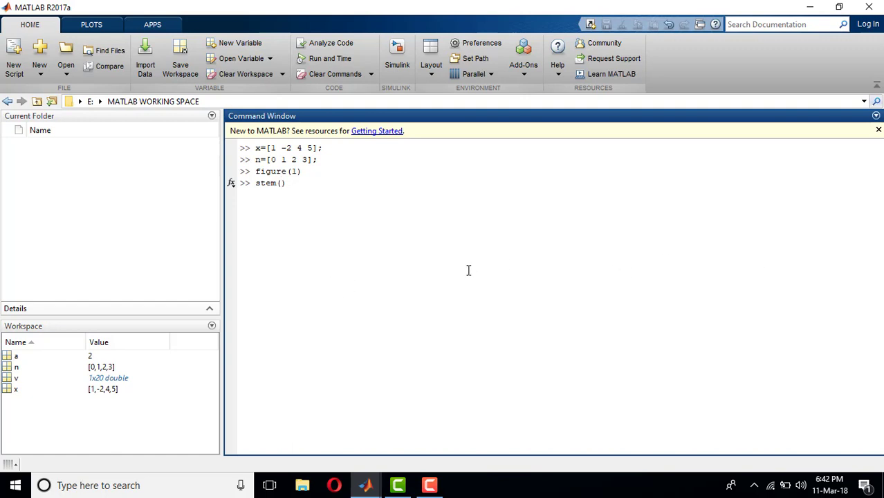
pyautogui.moveTo(486, 416)
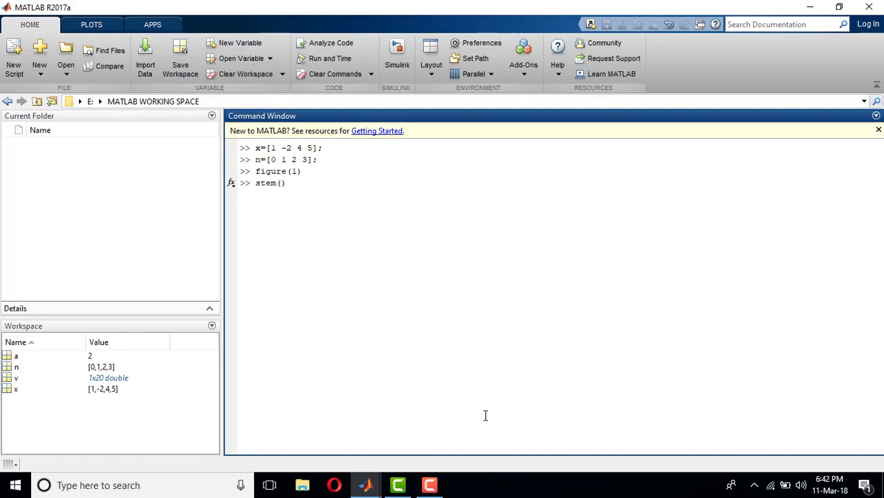
pyautogui.write('n')
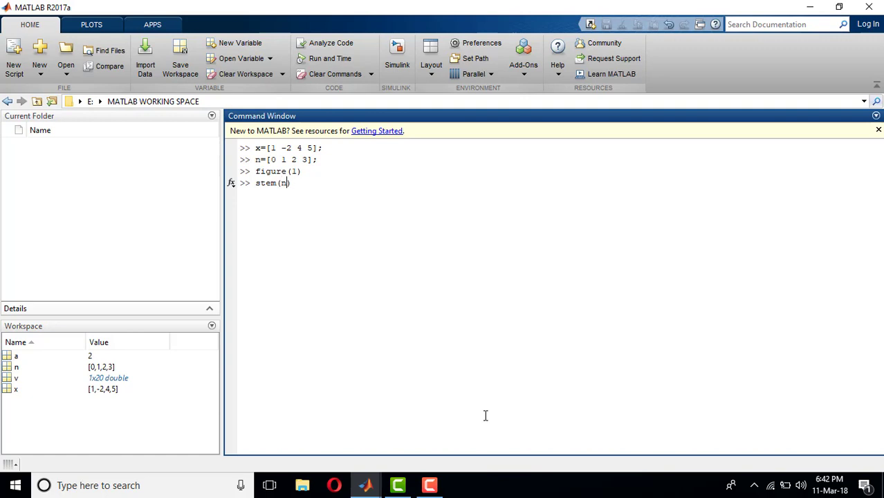
pyautogui.moveTo(317, 194)
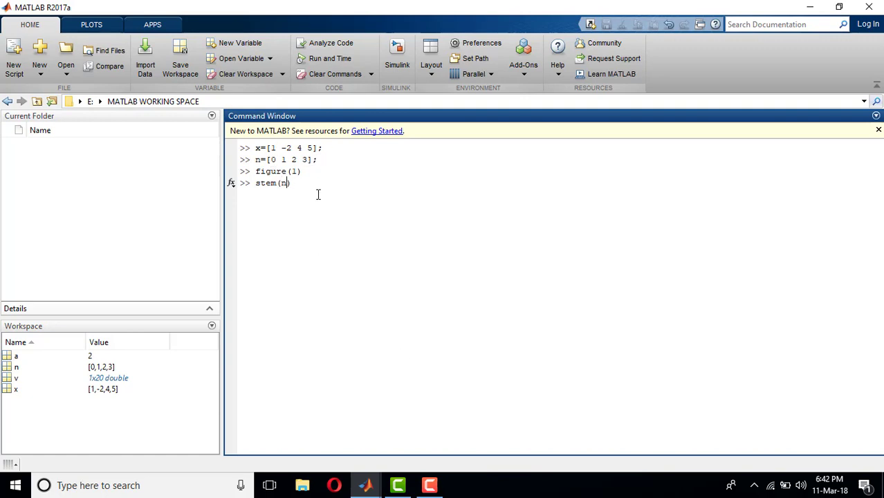
pyautogui.write(',')
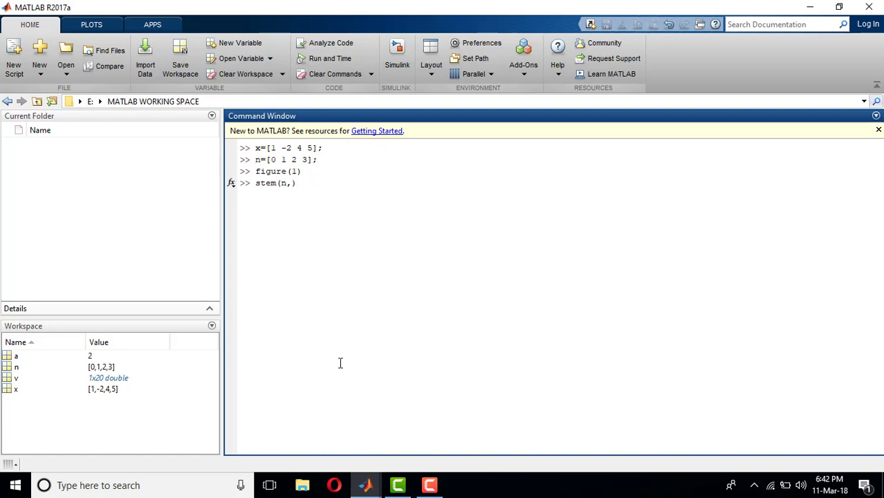
pyautogui.moveTo(348, 242)
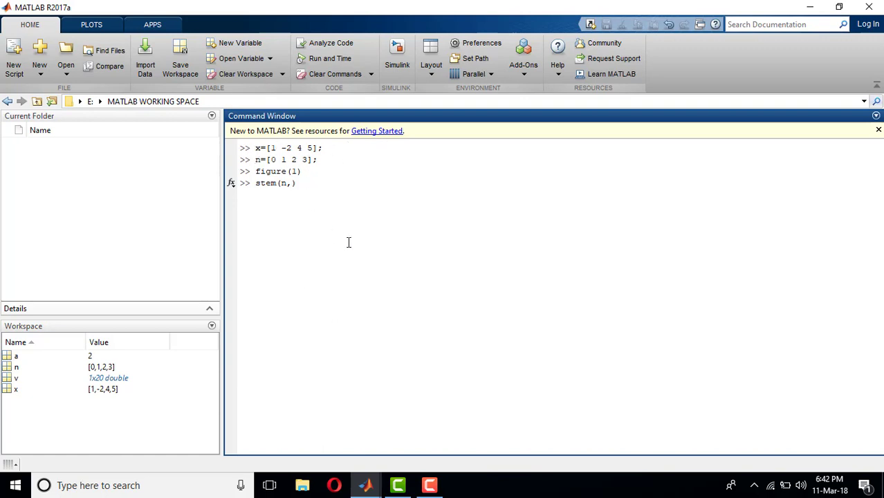
pyautogui.write('x')
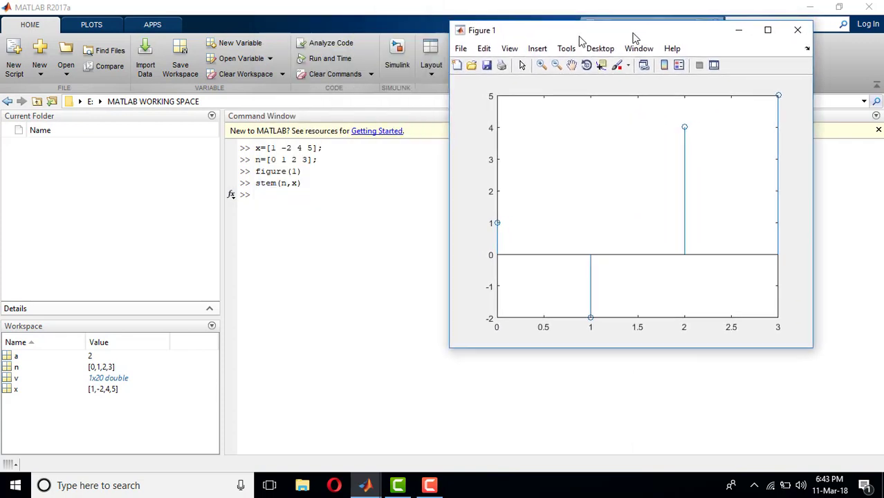
# Move Figure 1 left beside the command history and return to the Command Window
pyautogui.moveTo(630, 29); pyautogui.dragTo(580, 31)
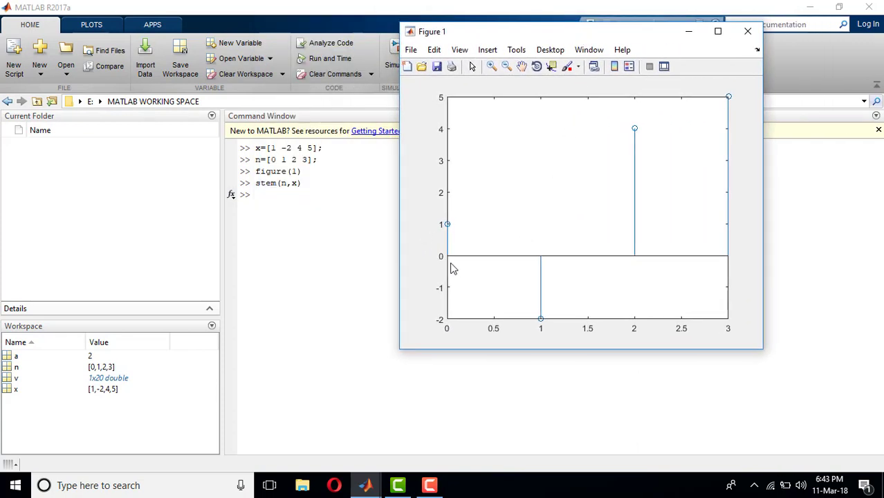
pyautogui.moveTo(543, 262)
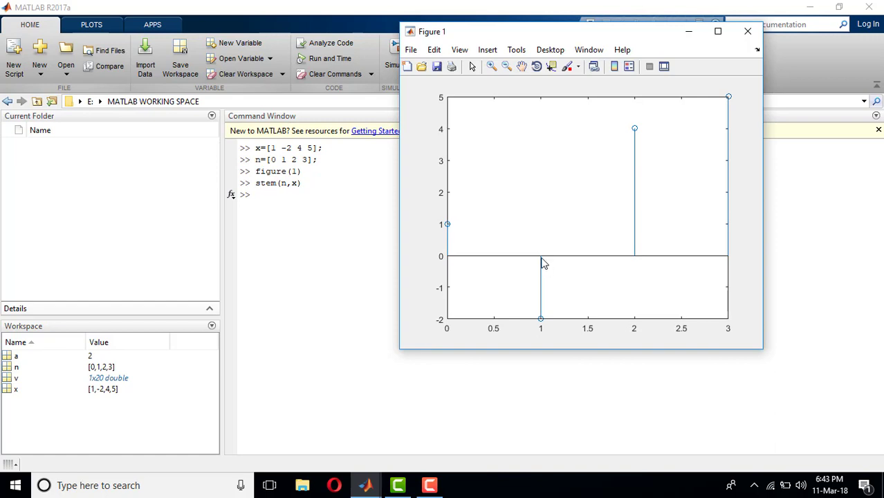
pyautogui.moveTo(638, 264)
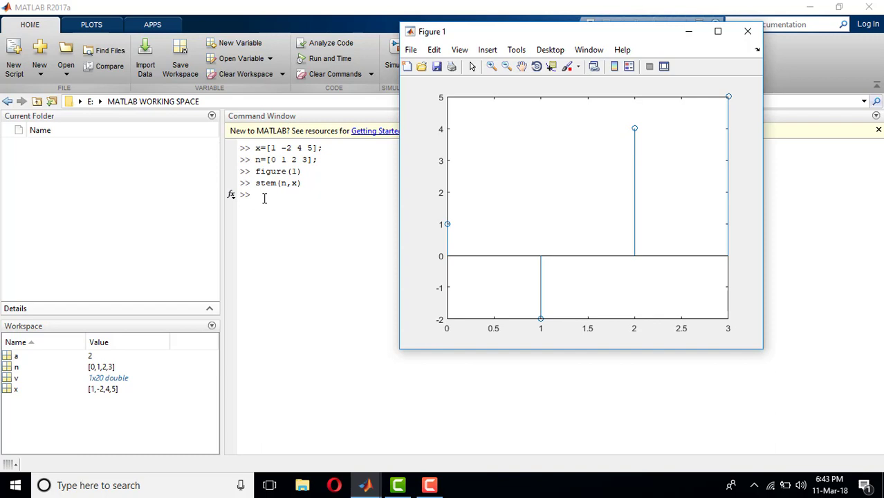
pyautogui.click(745, 31)
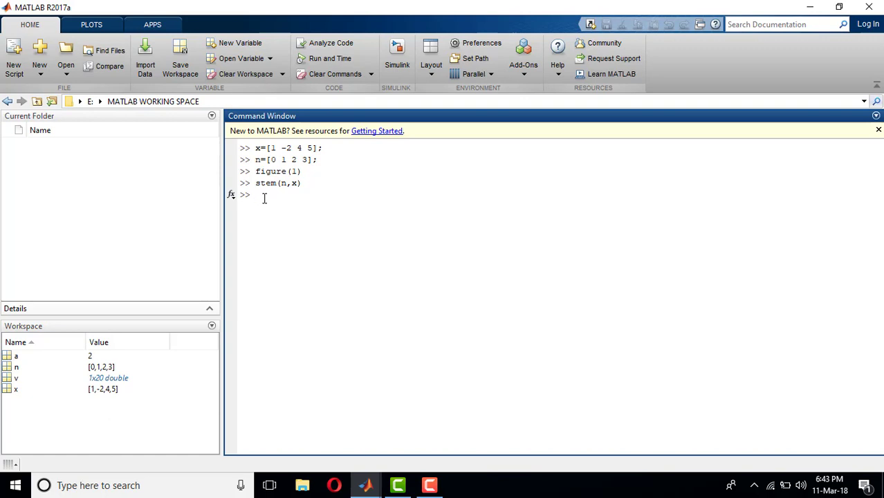
# Redefine x as [1 2 3 4 5 3 4 5] and begin entering a new n
pyautogui.write('x=')
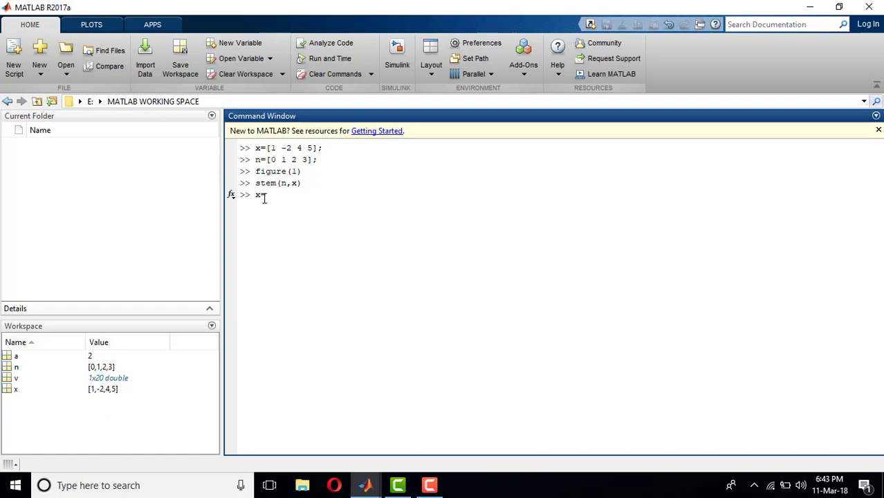
pyautogui.write('[1]')
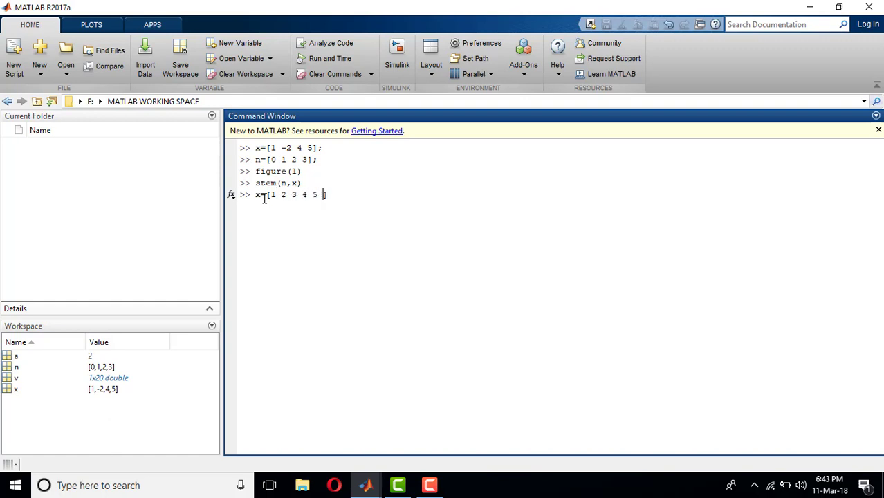
pyautogui.write('3 4 5]')
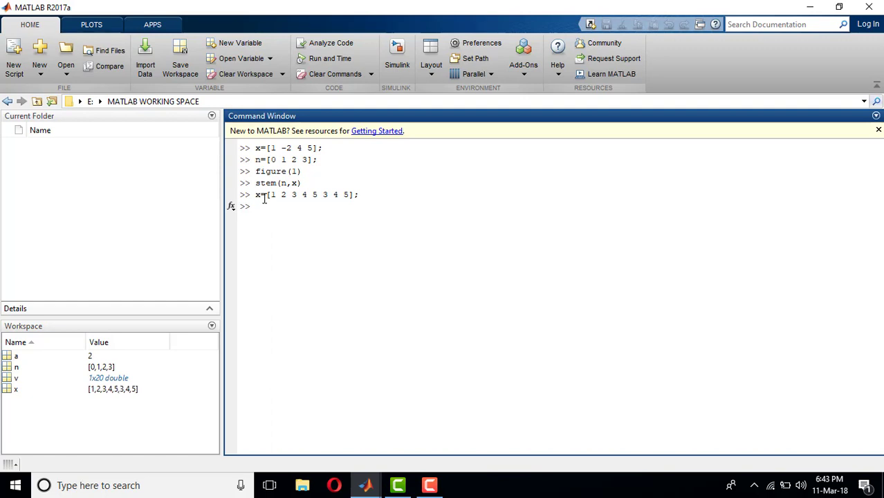
pyautogui.write('n=')
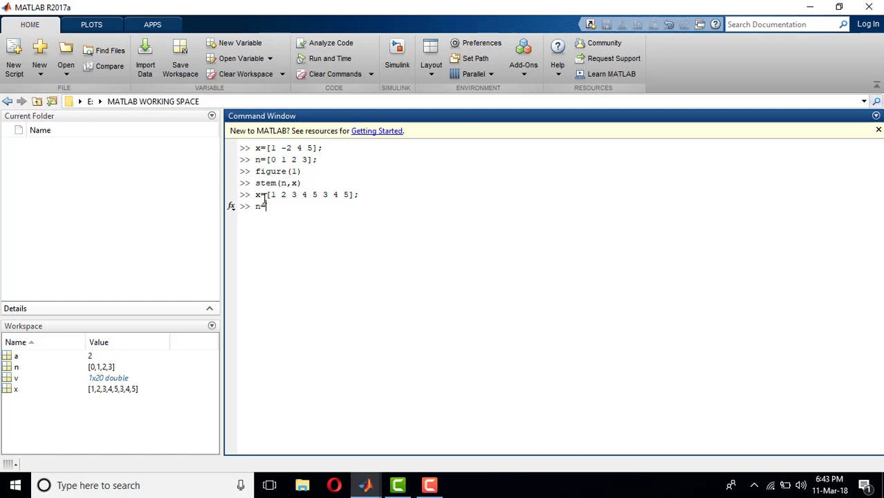
# Set n to [3 4 5 6 7 8 9 10] for the eight sample indices
pyautogui.write('[]')
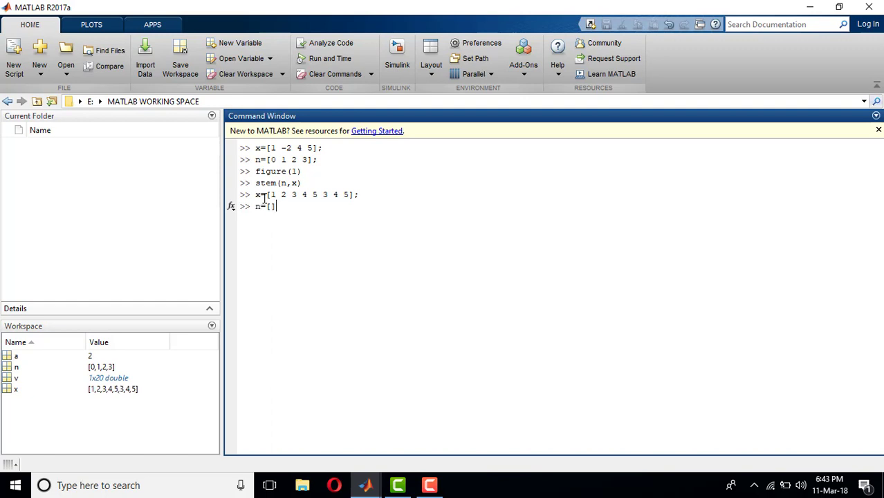
pyautogui.press('Backspace')
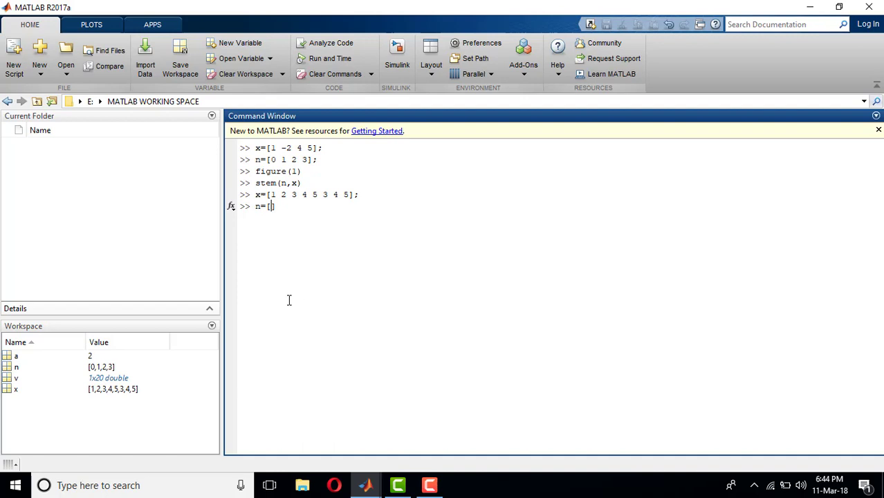
pyautogui.write('3')
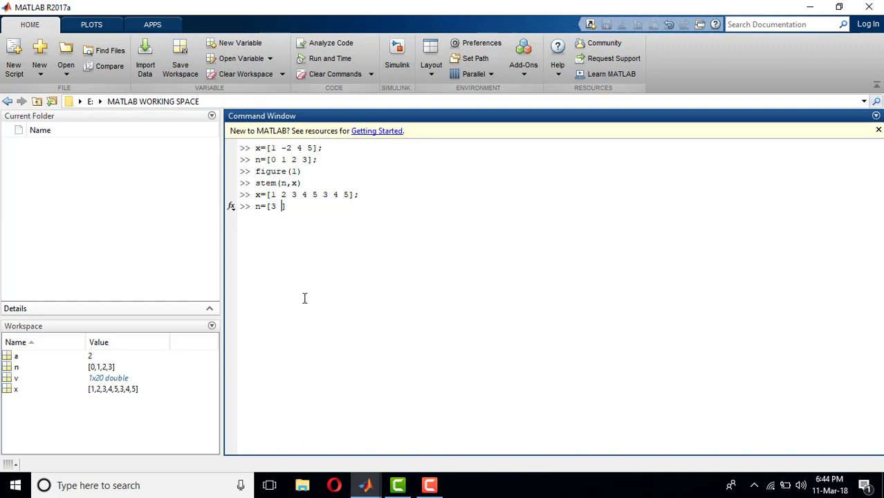
pyautogui.write('4 5')
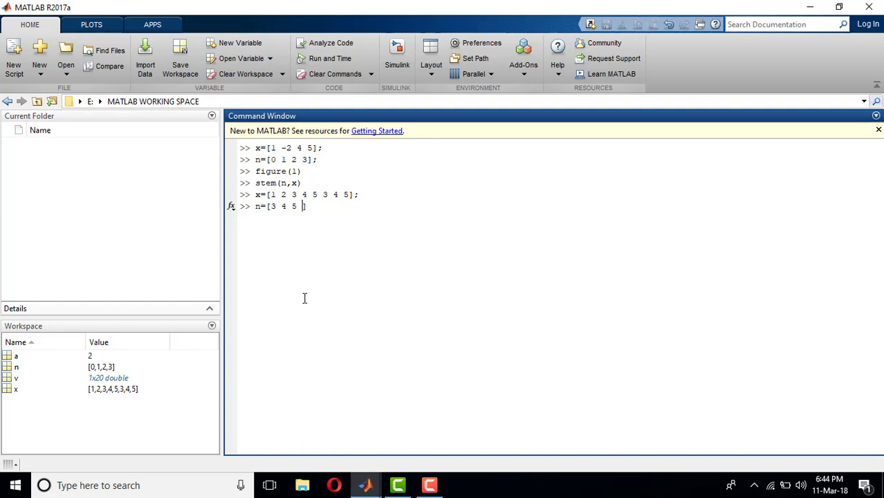
pyautogui.write('6')
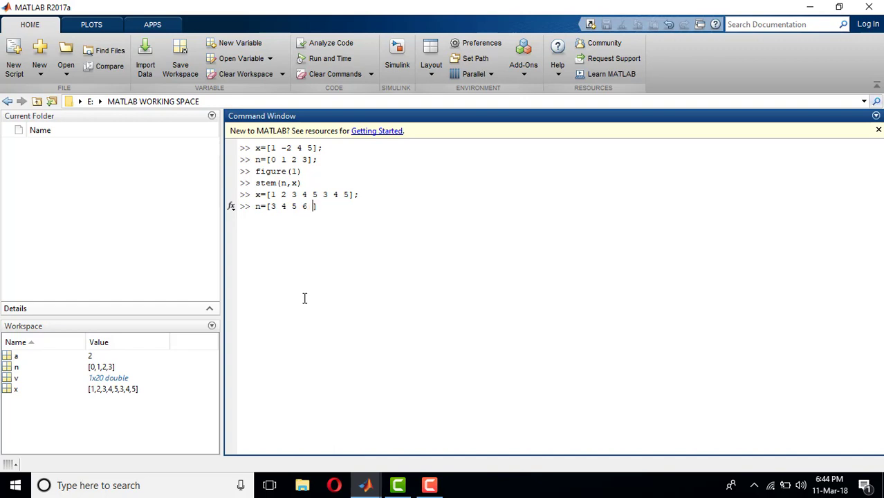
pyautogui.write('7')
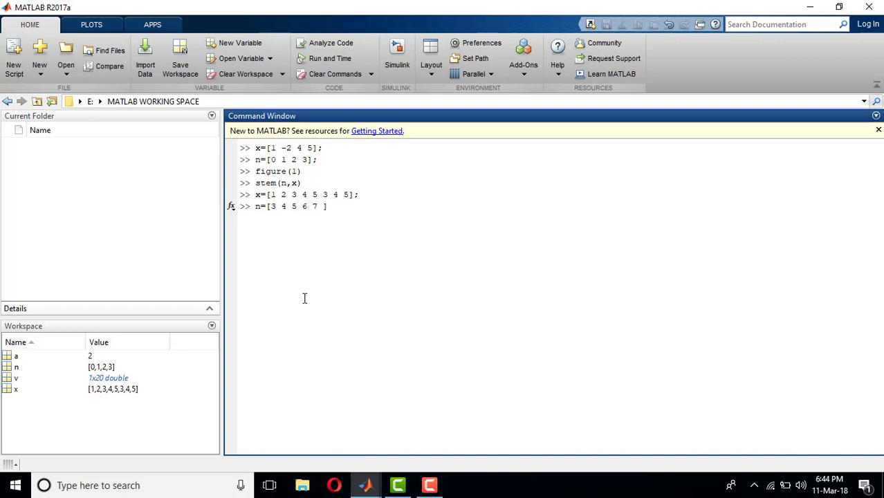
pyautogui.write('8 9 10')
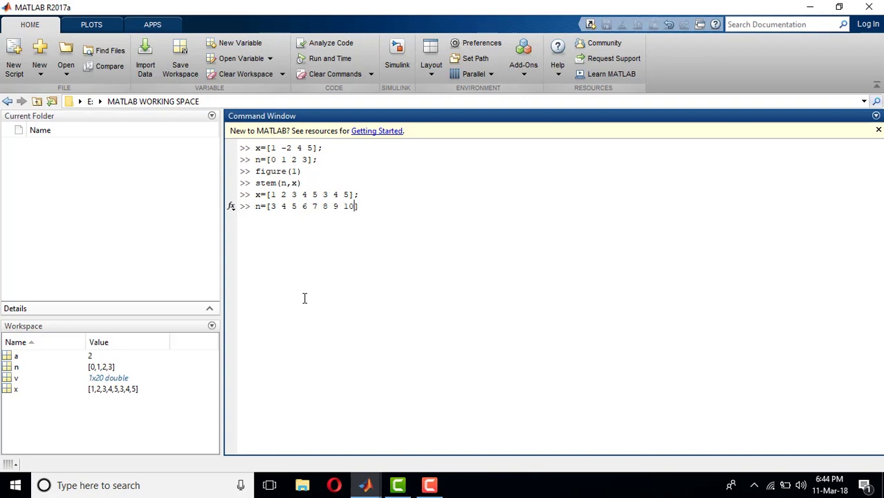
pyautogui.moveTo(273, 208)
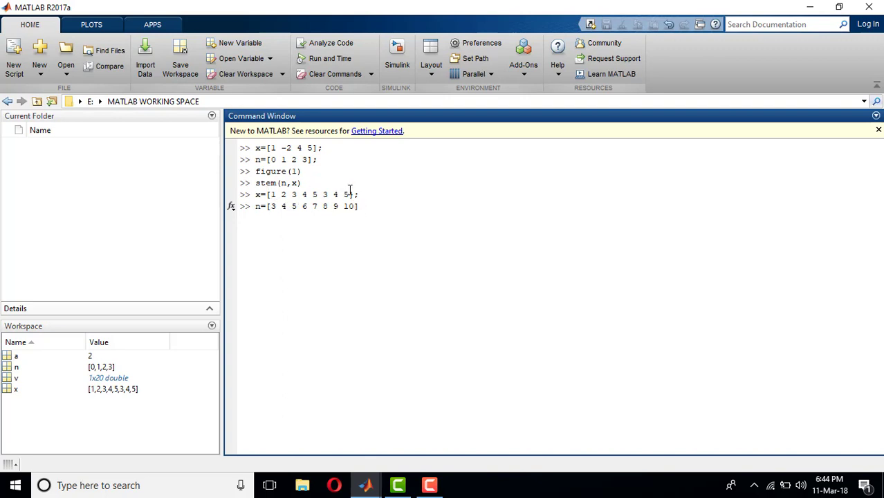
pyautogui.moveTo(279, 211)
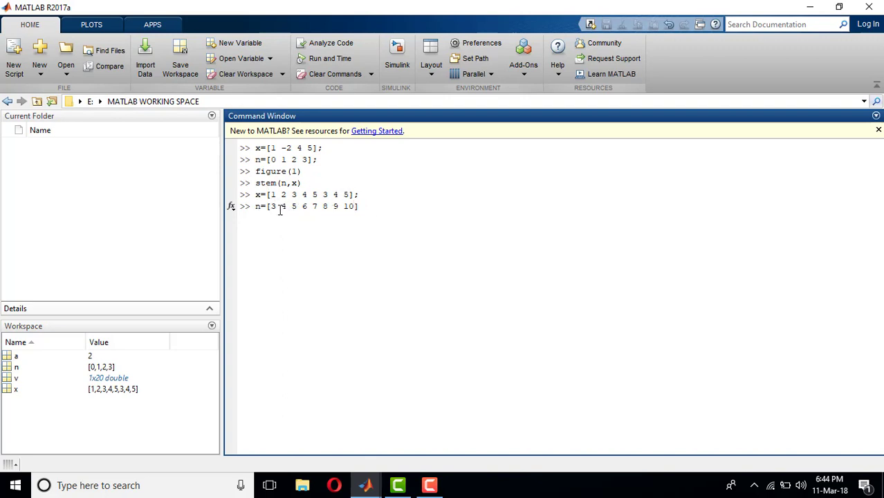
pyautogui.moveTo(272, 182)
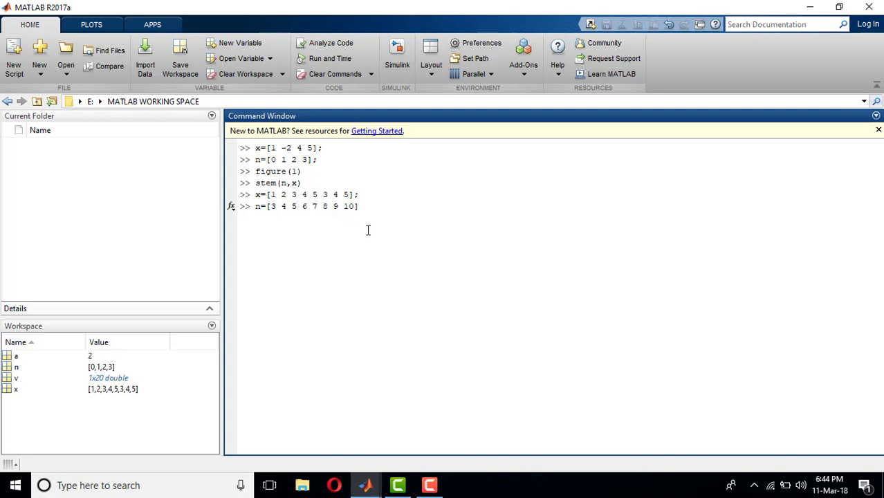
pyautogui.write(';')
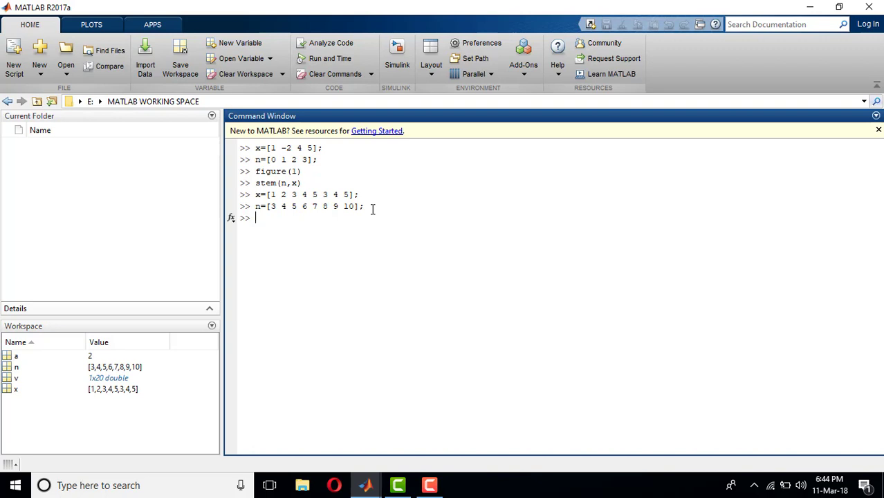
pyautogui.write('figure')
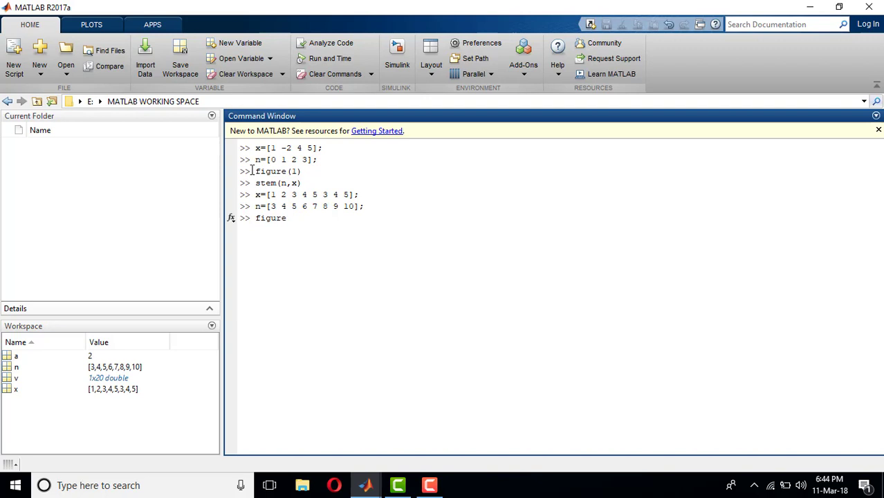
pyautogui.moveTo(292, 239)
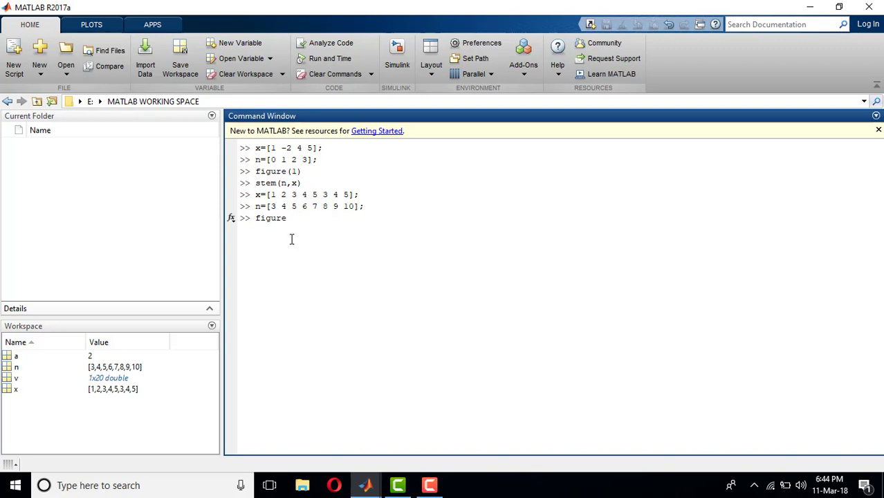
# Finish the figure(2) command to open an empty Figure 2
pyautogui.write('()')
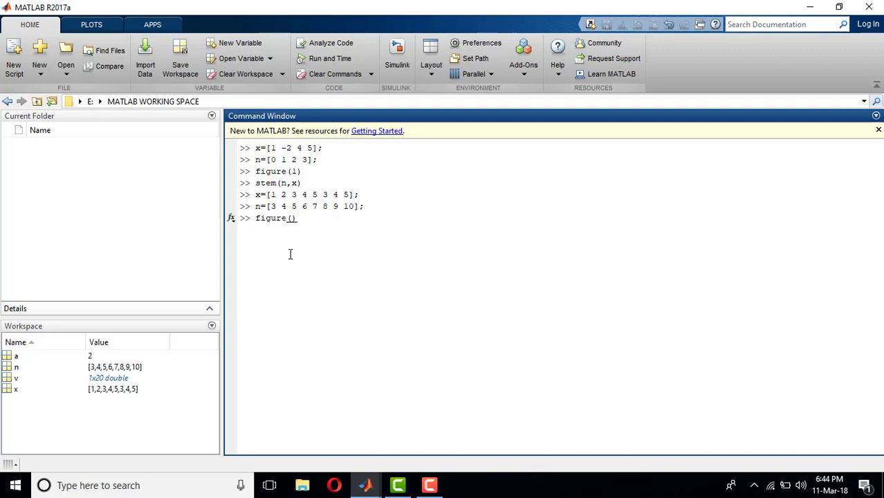
pyautogui.write('2')
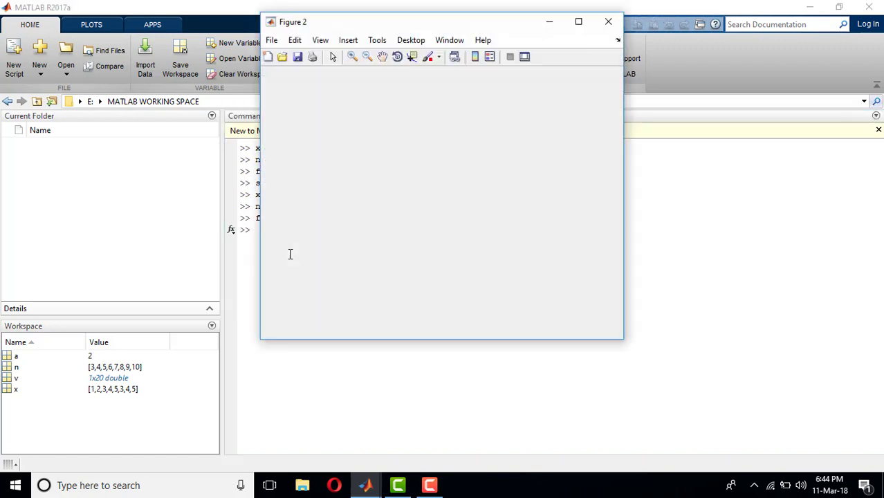
pyautogui.moveTo(413, 389)
pyautogui.write('stem')
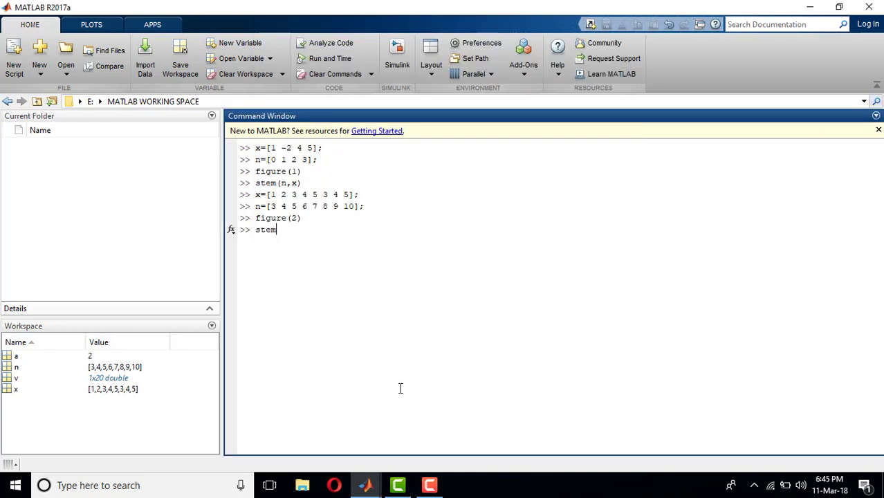
# Run stem(n,x) to plot the eight samples over indices 3 to 10
pyautogui.write('()')
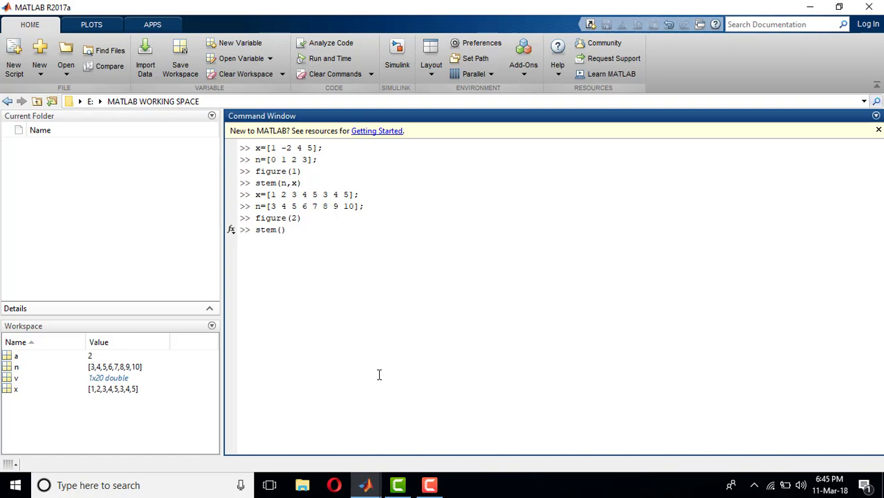
pyautogui.write('n,x')
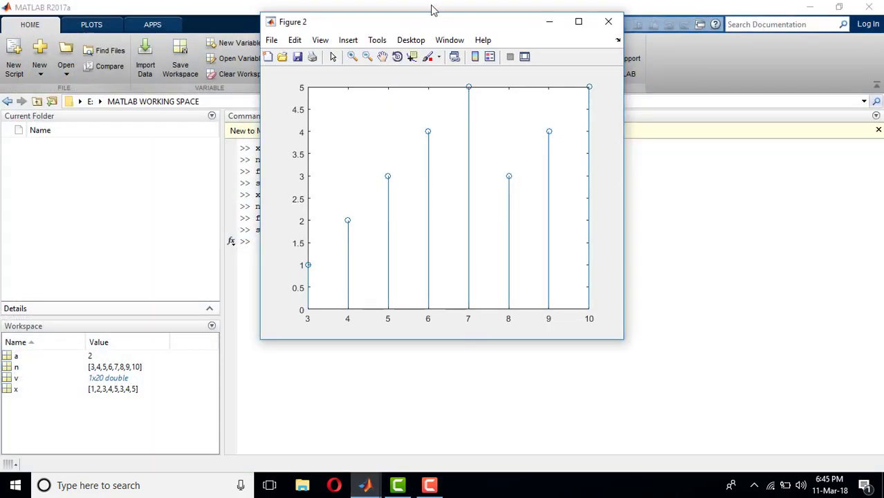
# Move Figure 2 to the right so Figure 1 stays visible beside it
pyautogui.moveTo(293, 21); pyautogui.dragTo(474, 38)
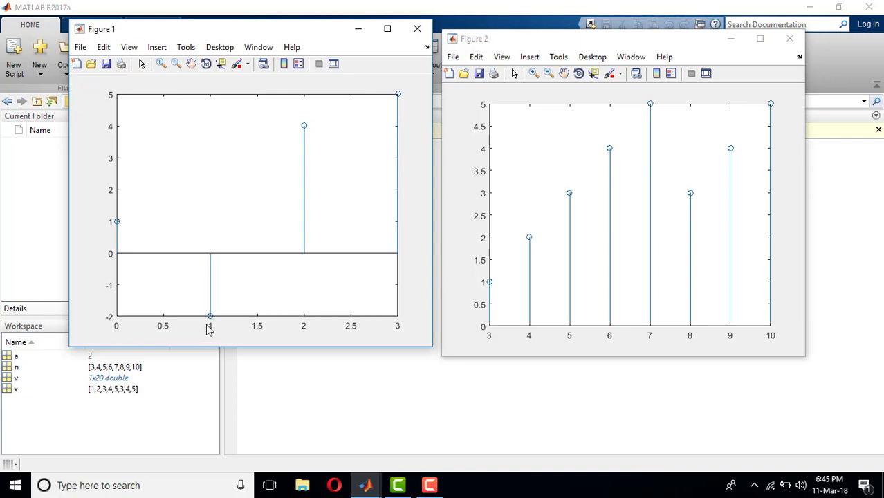
pyautogui.moveTo(122, 231)
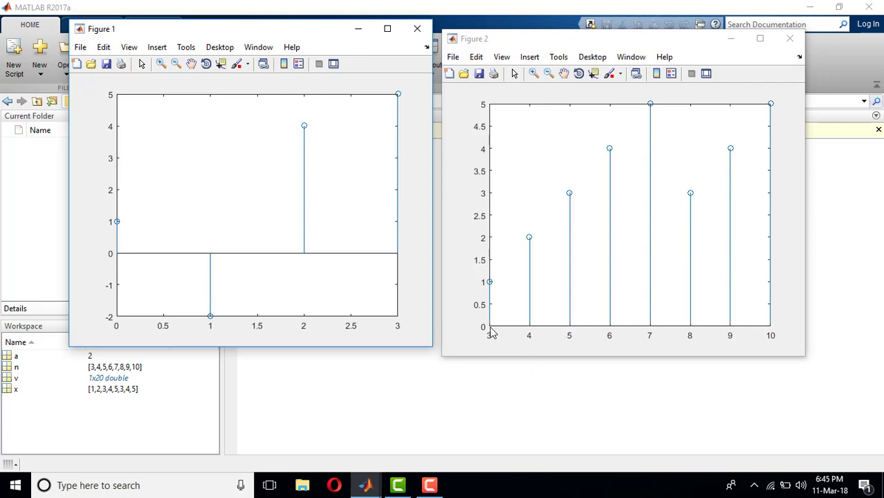
pyautogui.moveTo(491, 345)
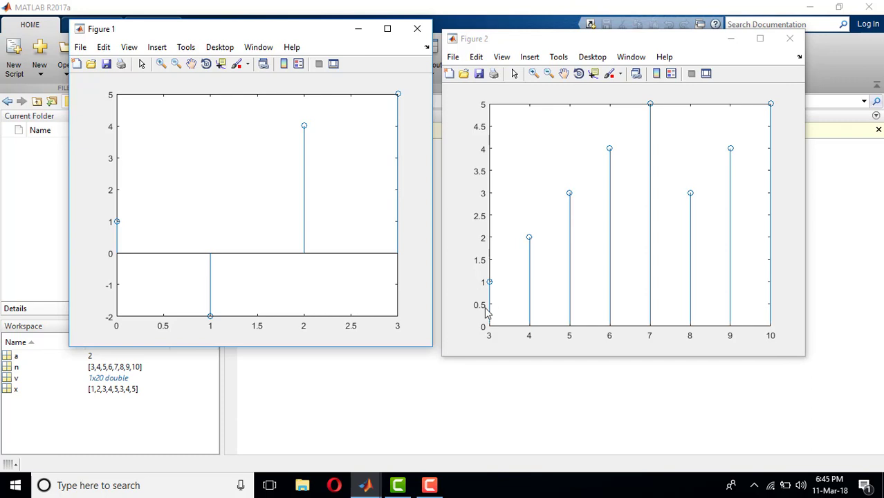
pyautogui.moveTo(543, 288)
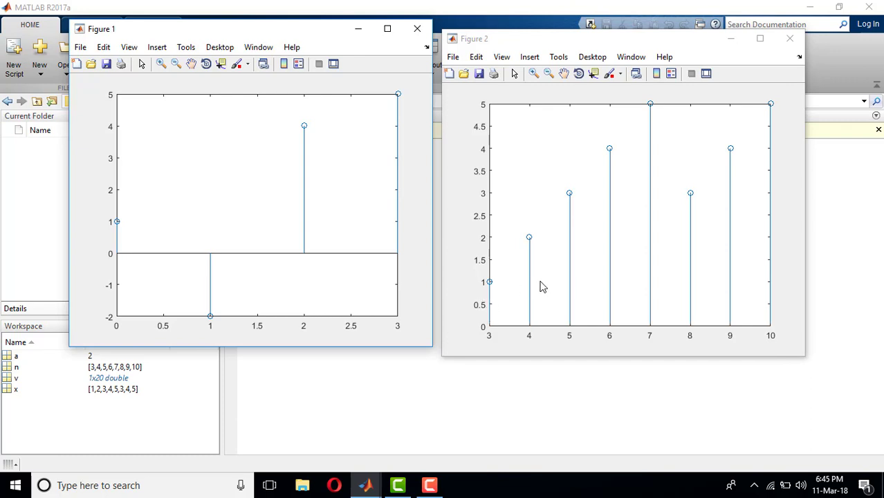
pyautogui.moveTo(607, 239)
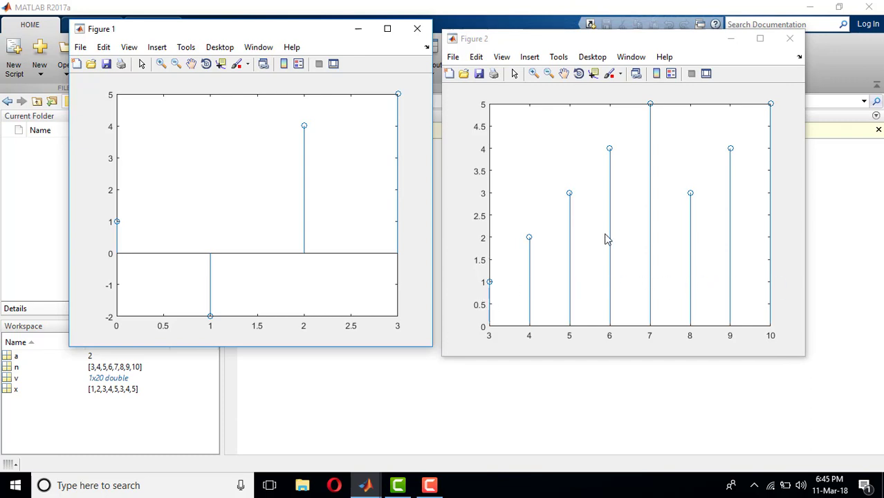